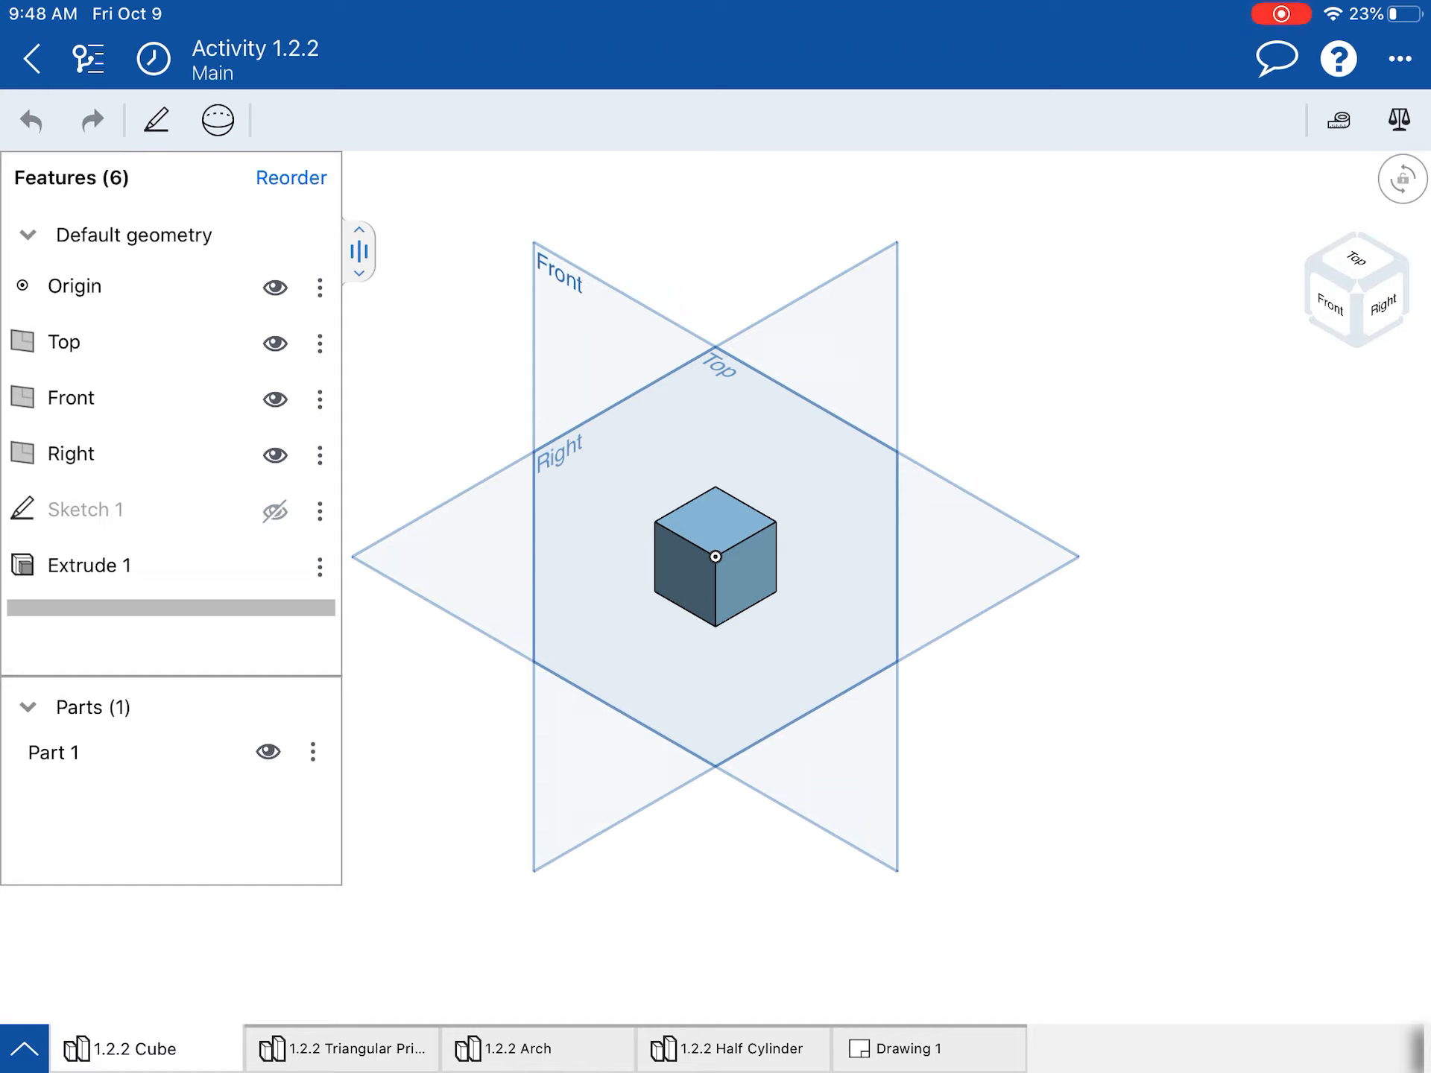
Step: Start an export of the cube's Part 1 from its actions menu
click(313, 751)
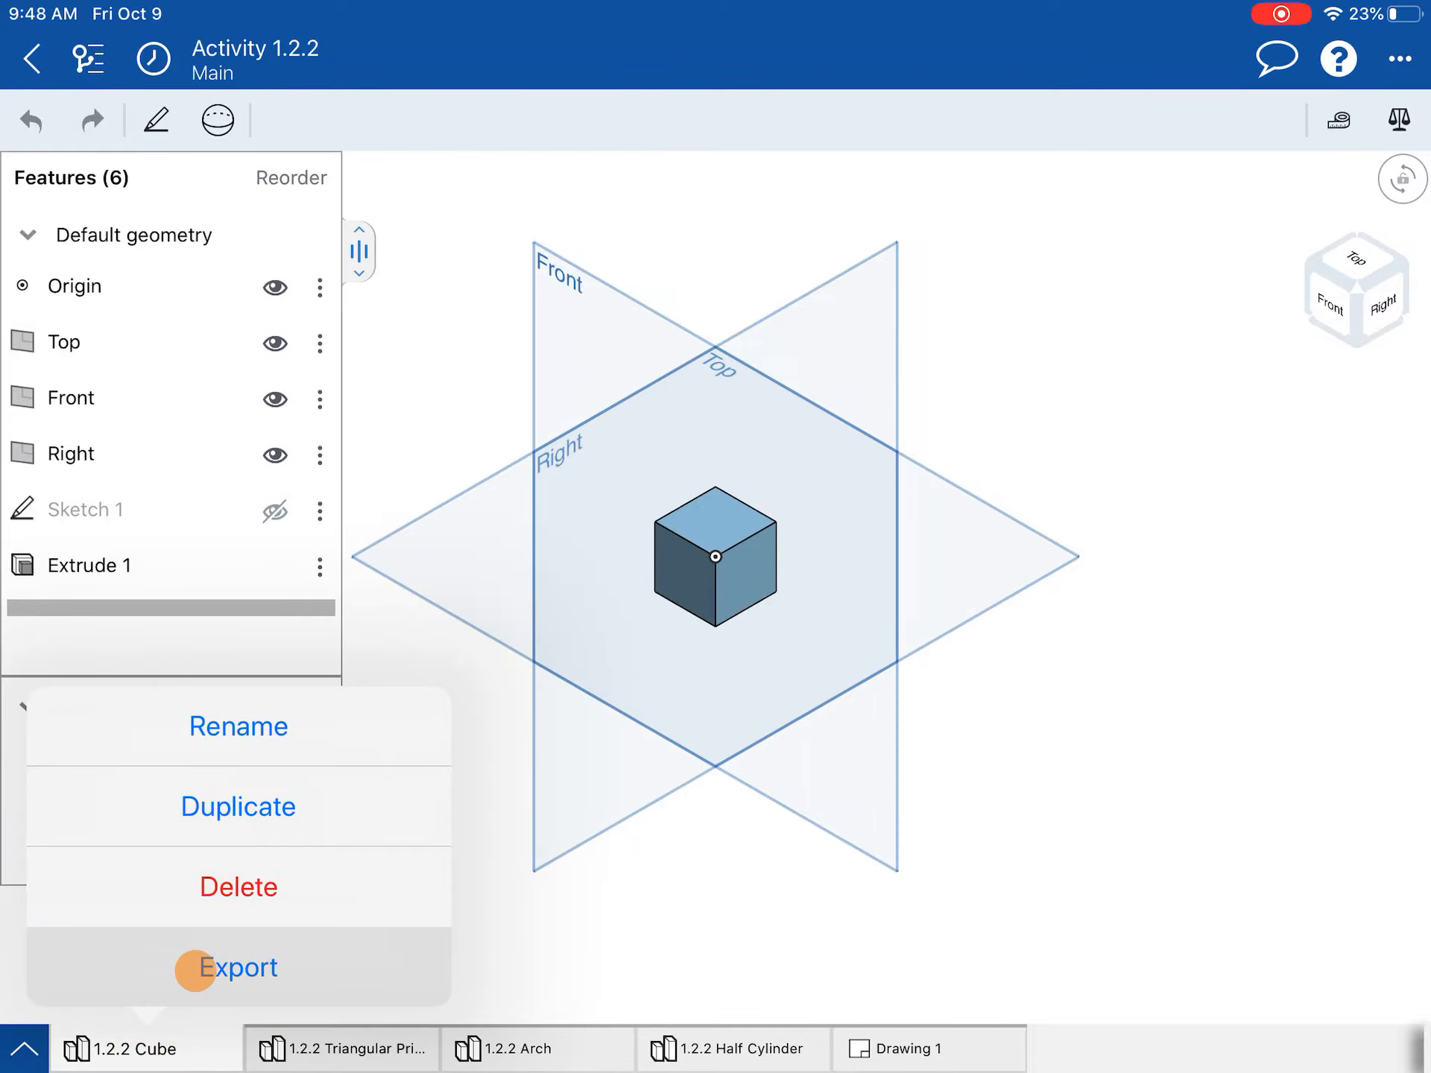
click(237, 967)
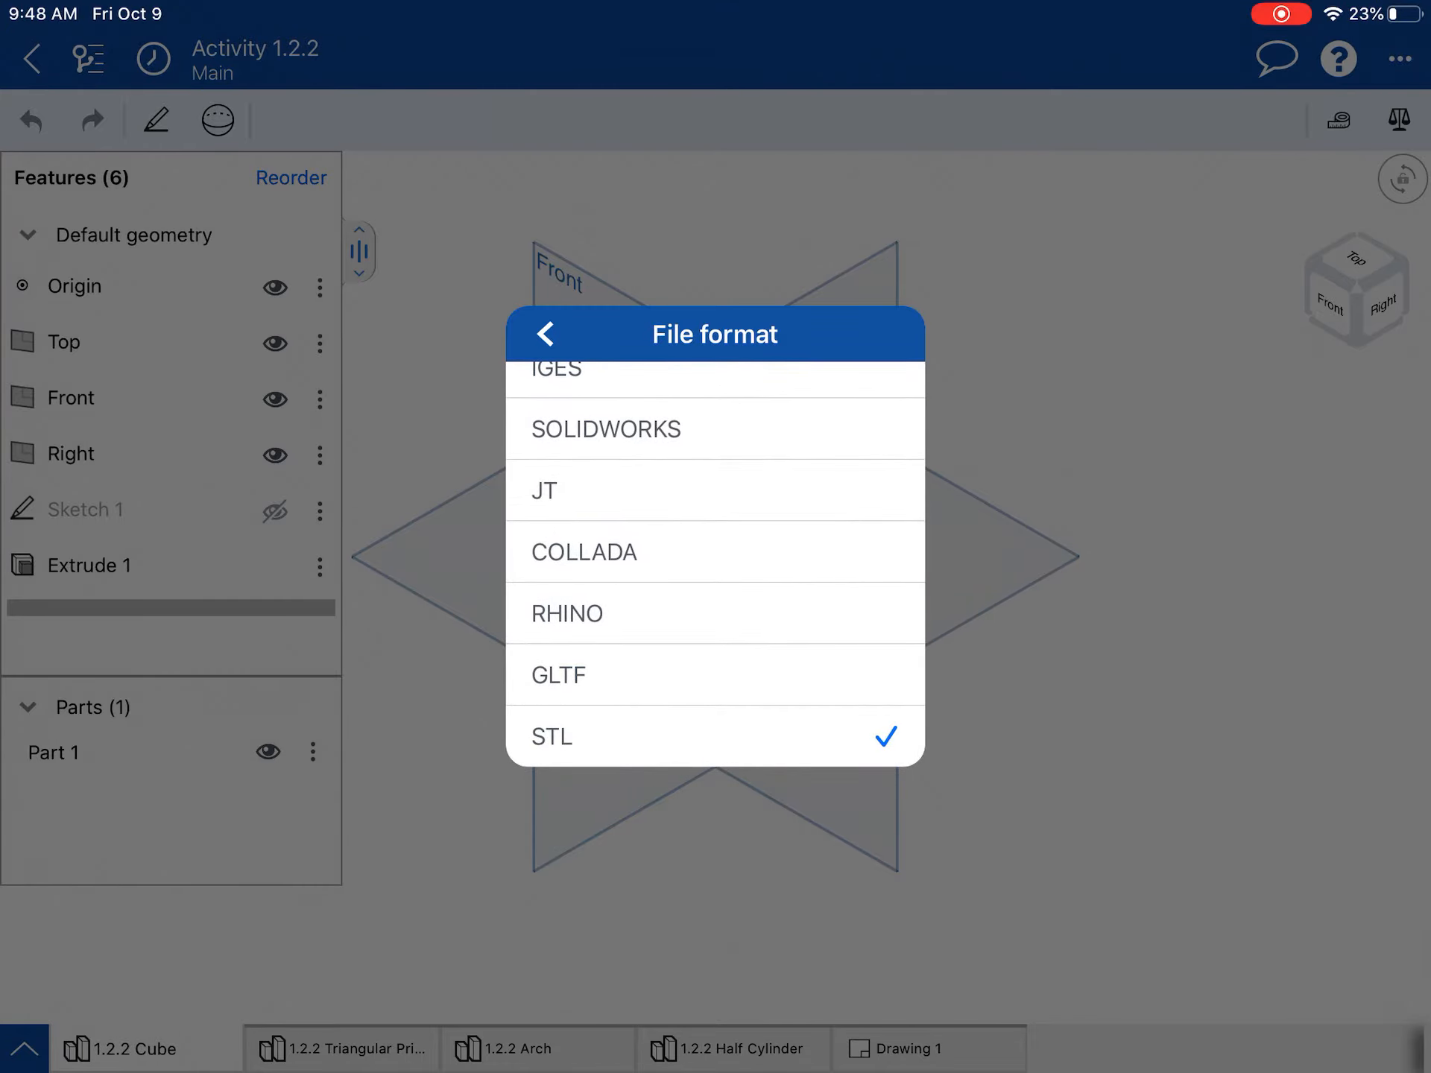
Step: Keep binary STL in inches at fine resolution and set the export option to plain Download
click(545, 332)
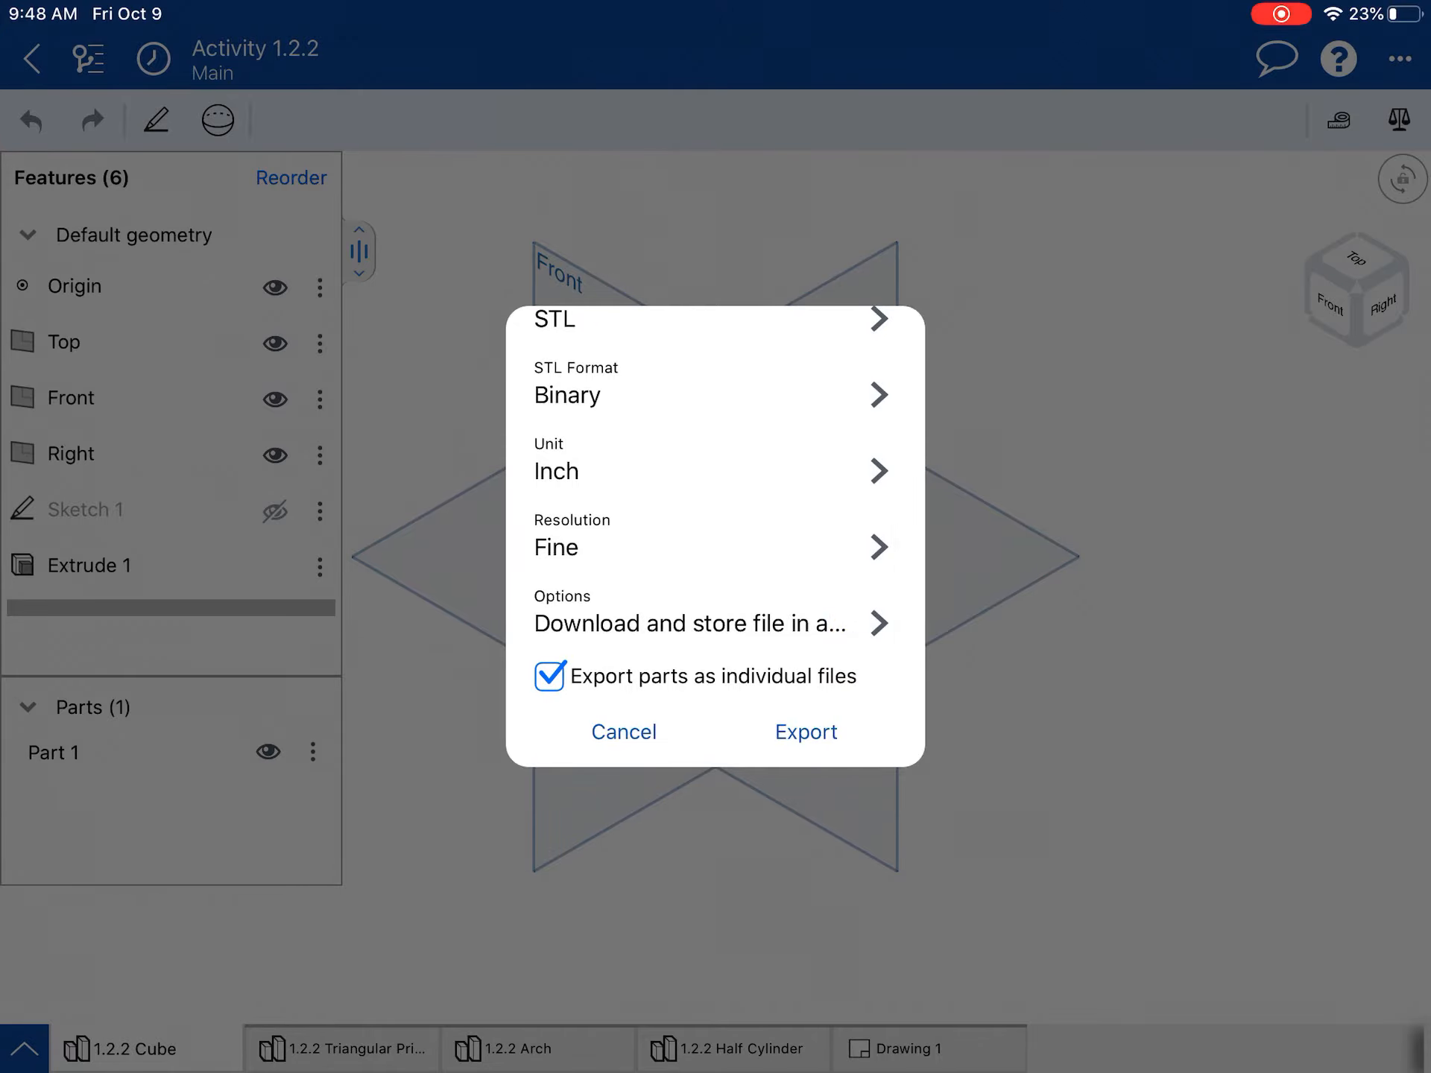
click(714, 547)
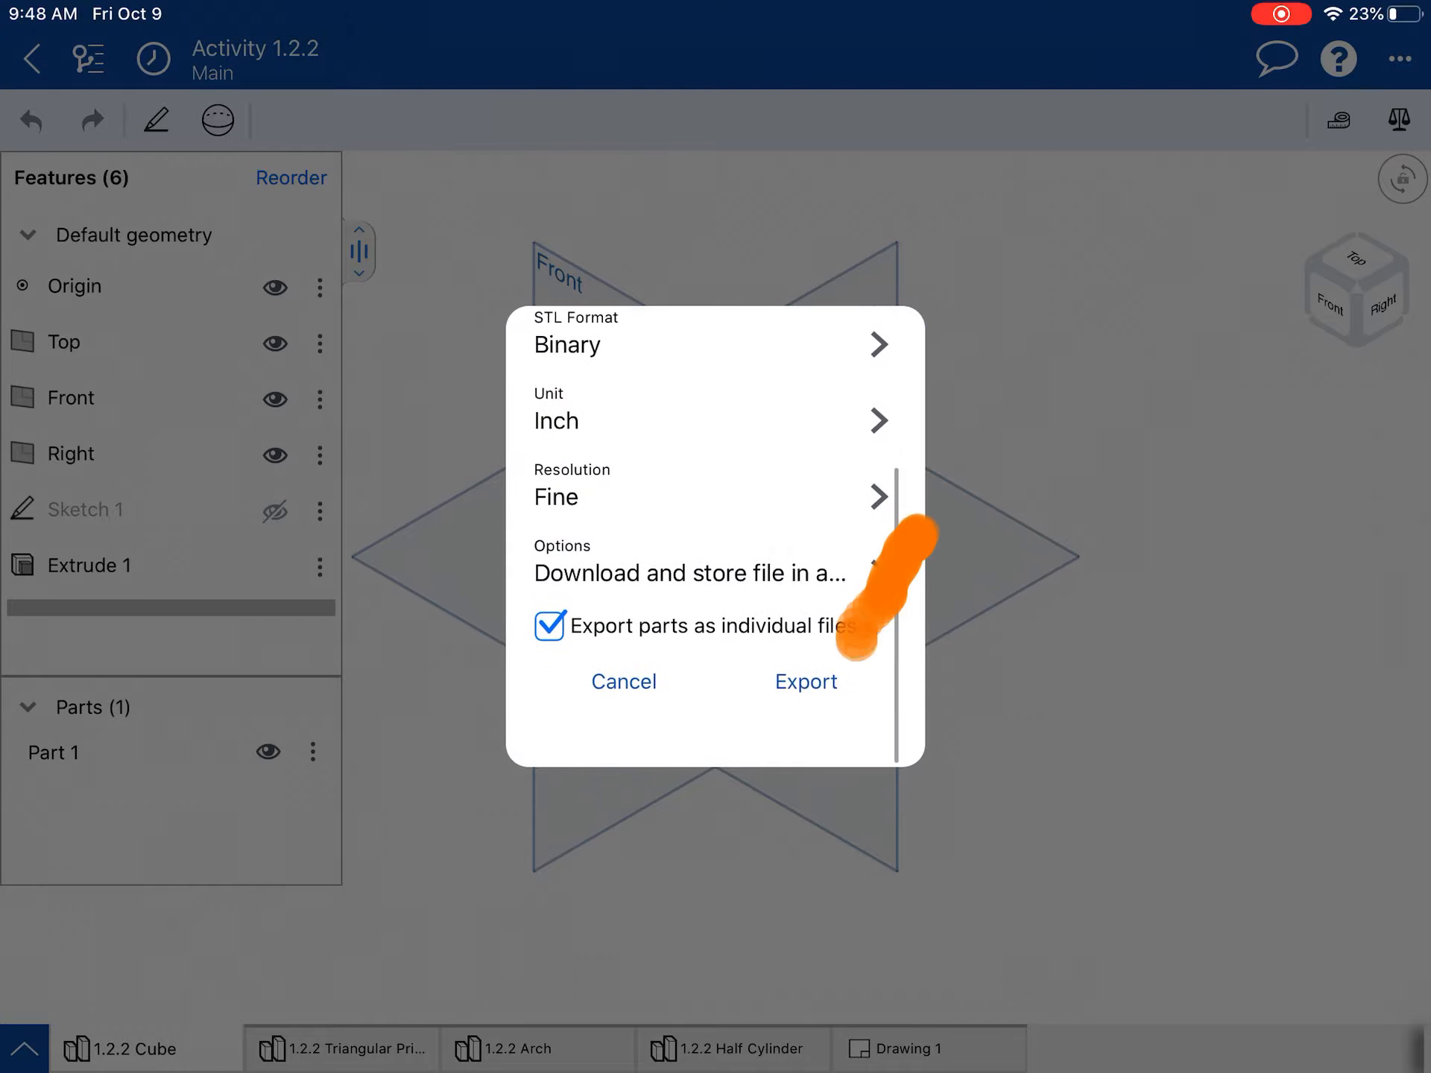
click(690, 572)
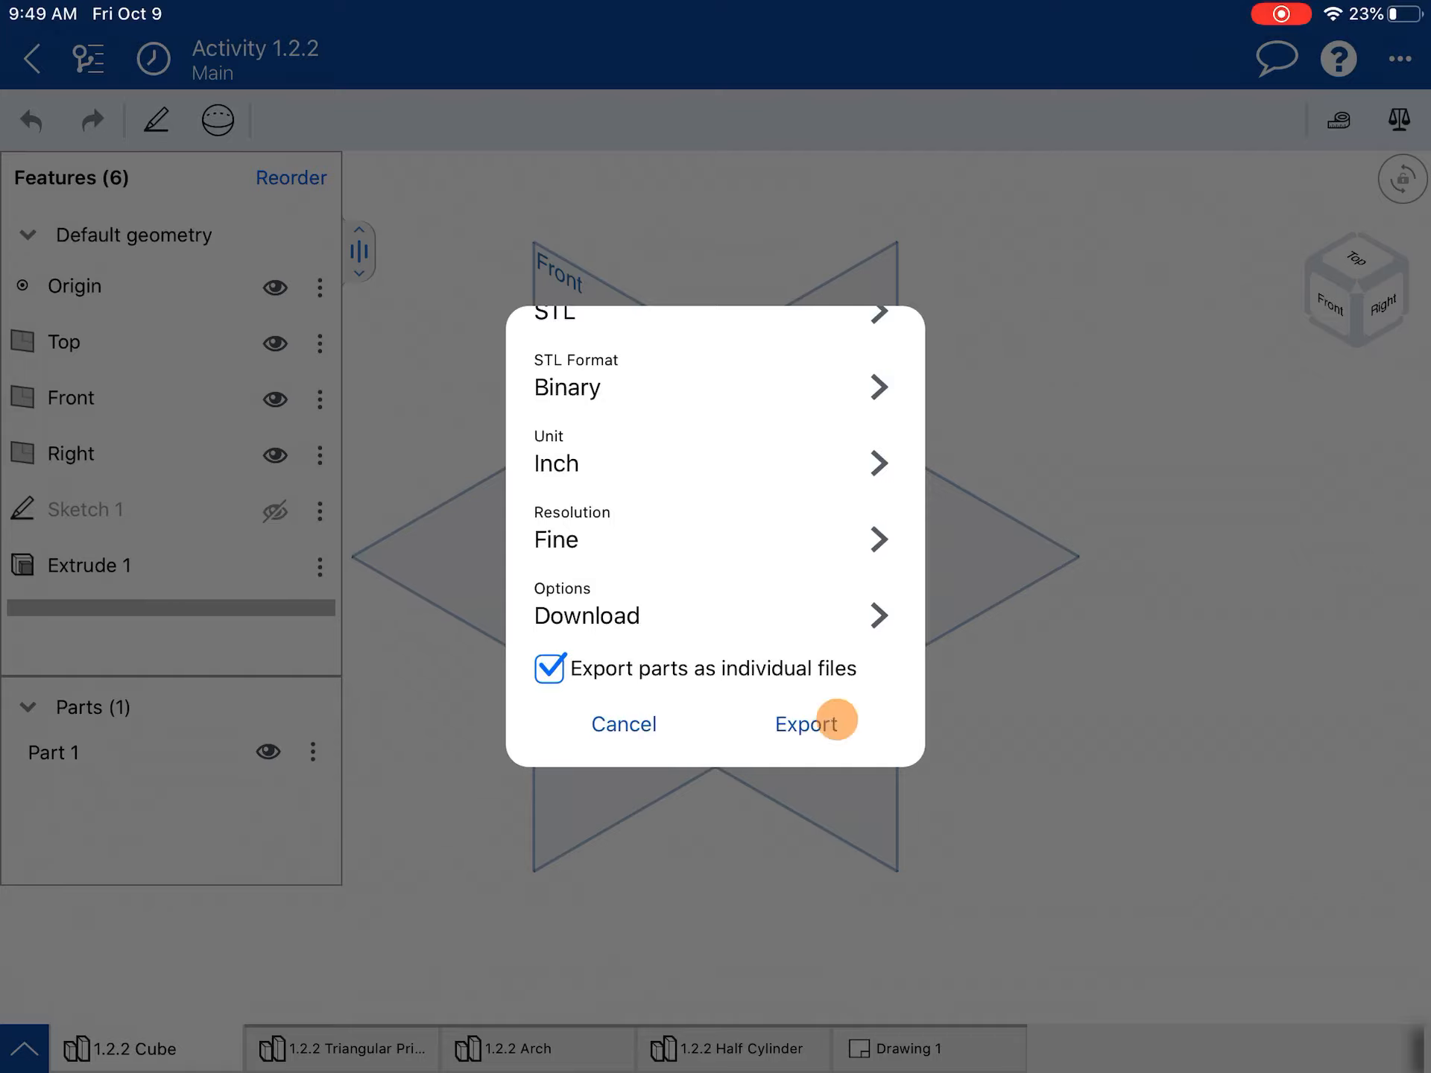
Step: Launch the export and browse the On My iPad folders for the 1.2.2 Cube zip destination
click(807, 725)
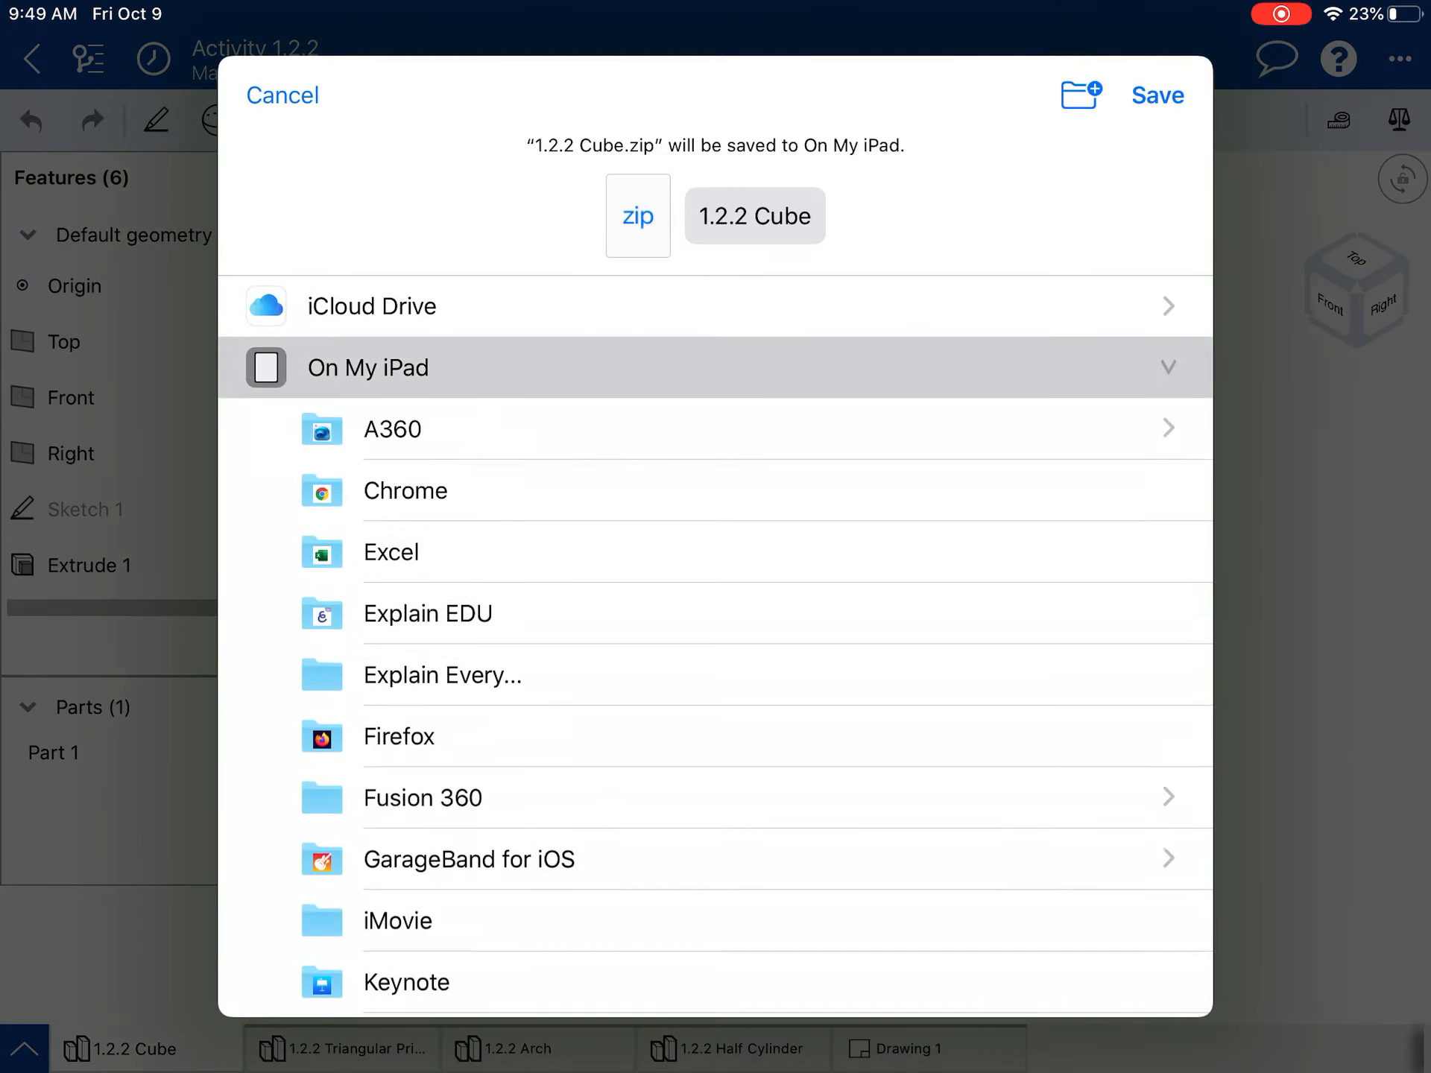
scroll(down, 3)
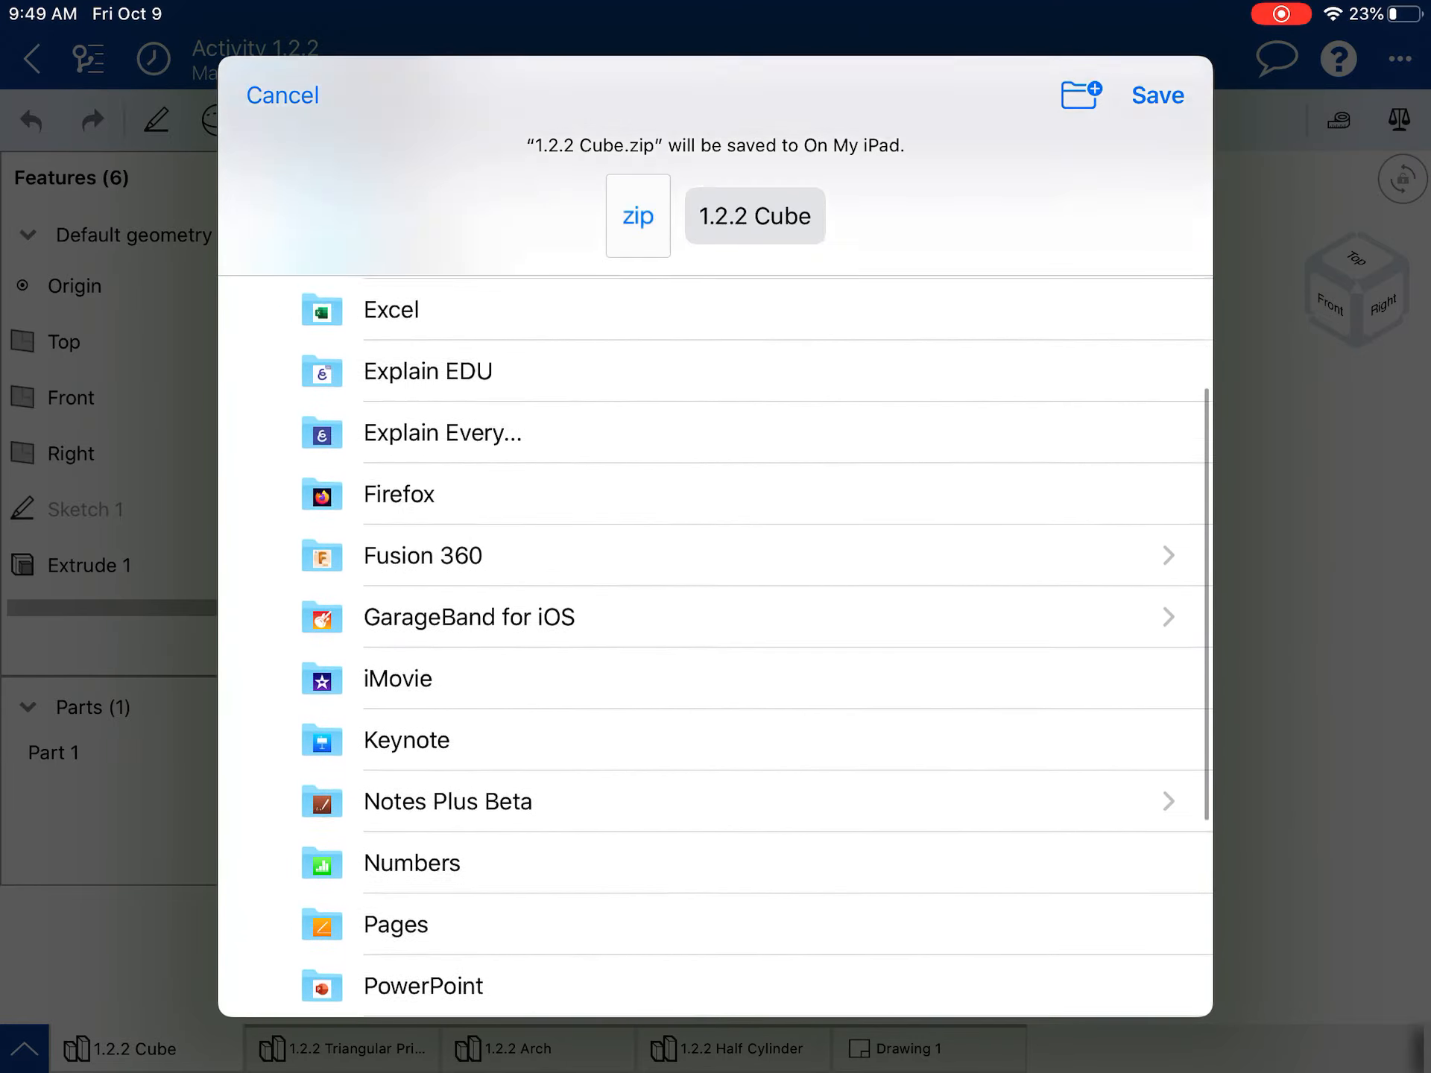
scroll(down, 3)
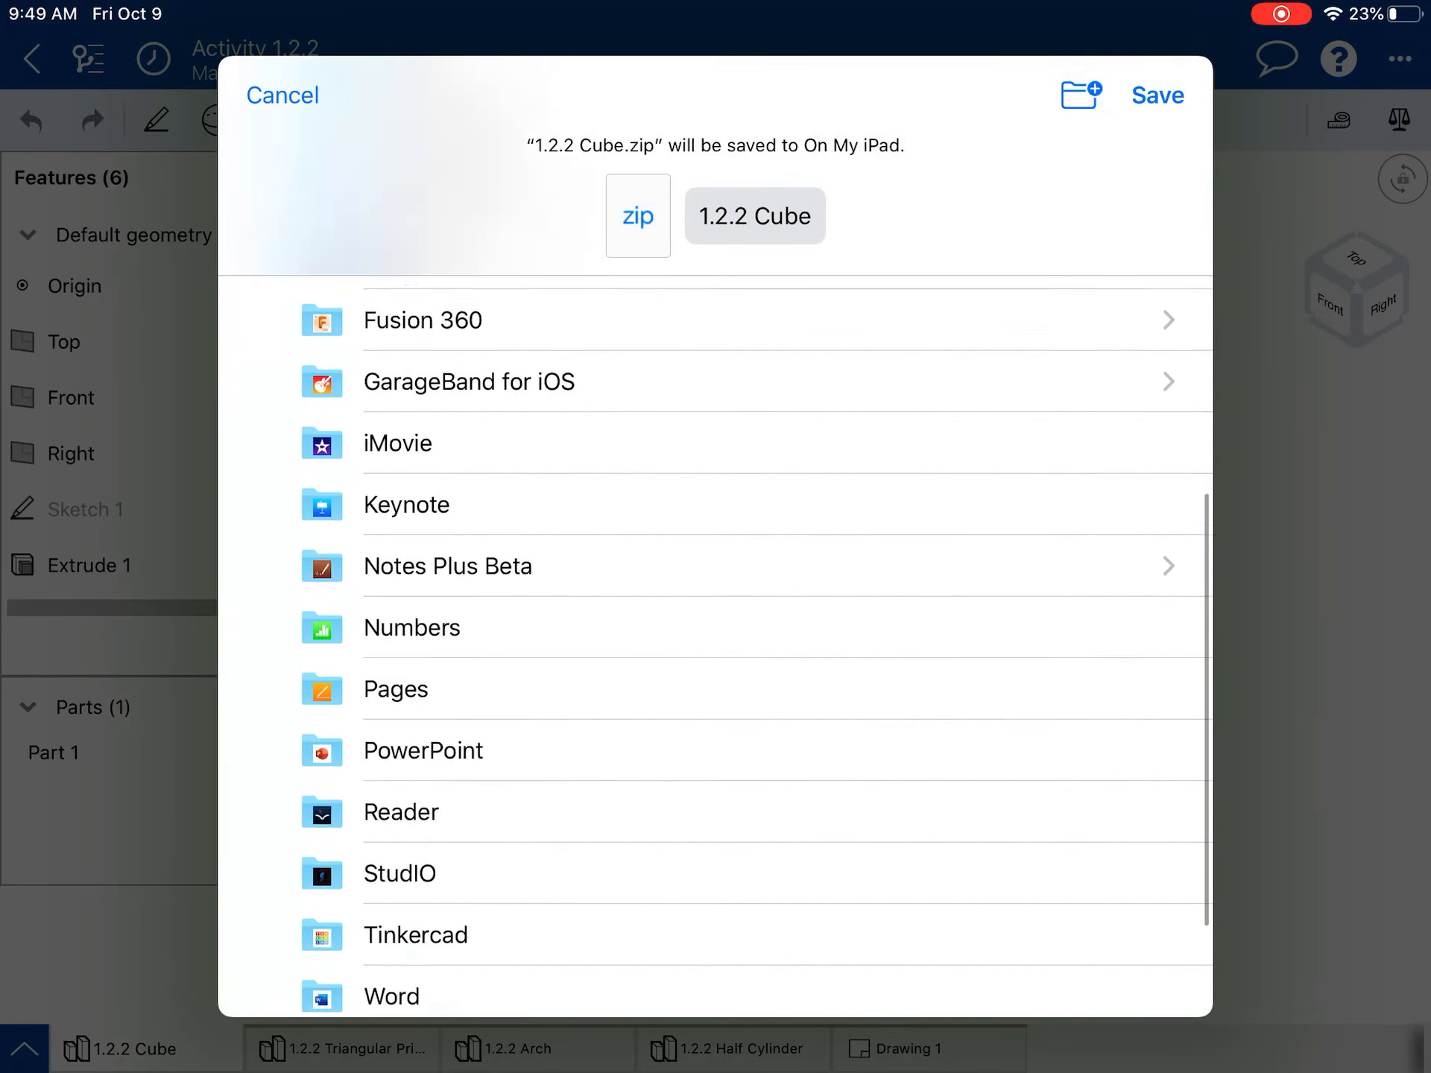
scroll(down, 3)
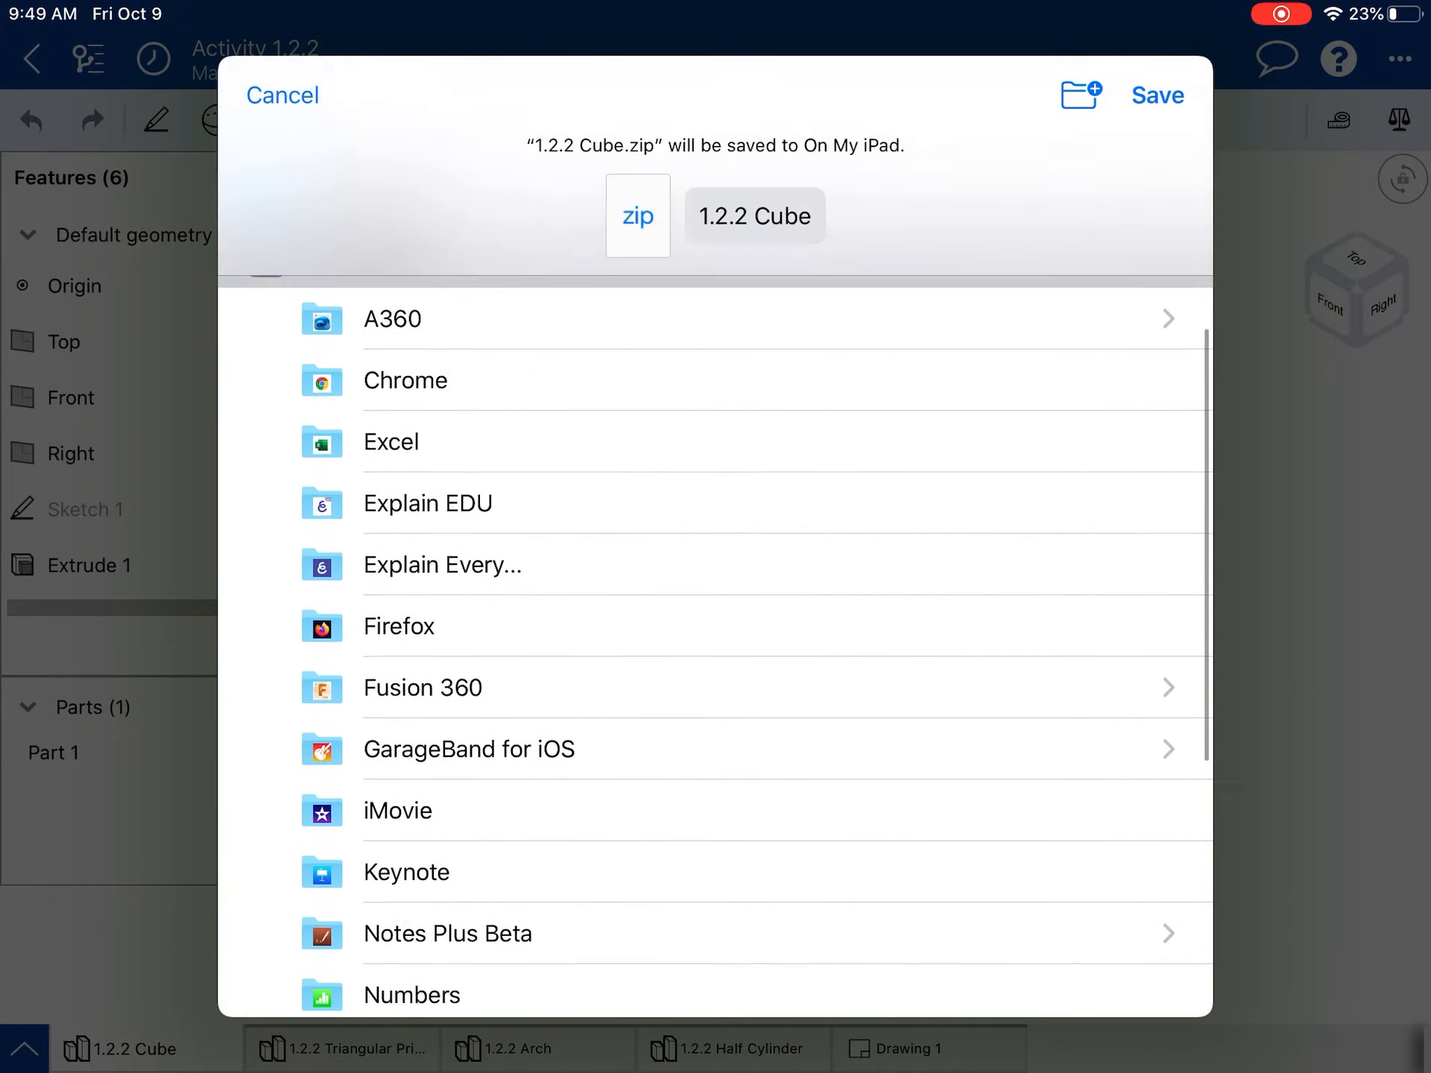
Step: Create a new folder named OnShape on the iPad and choose it as the save destination
click(1081, 94)
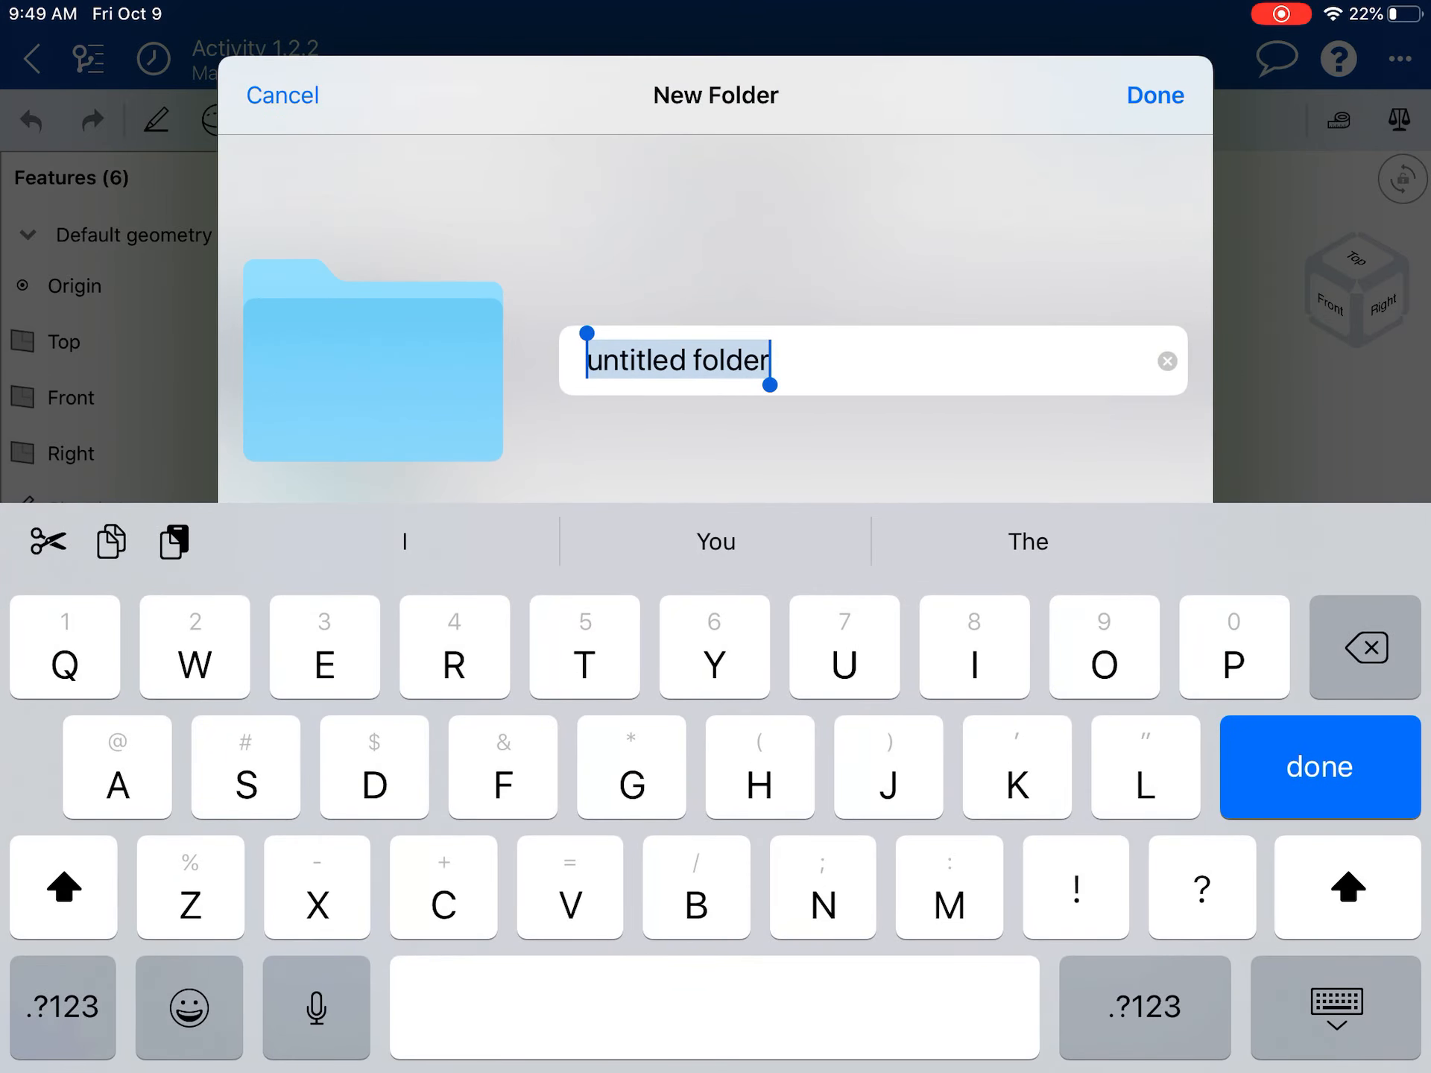
text(On)
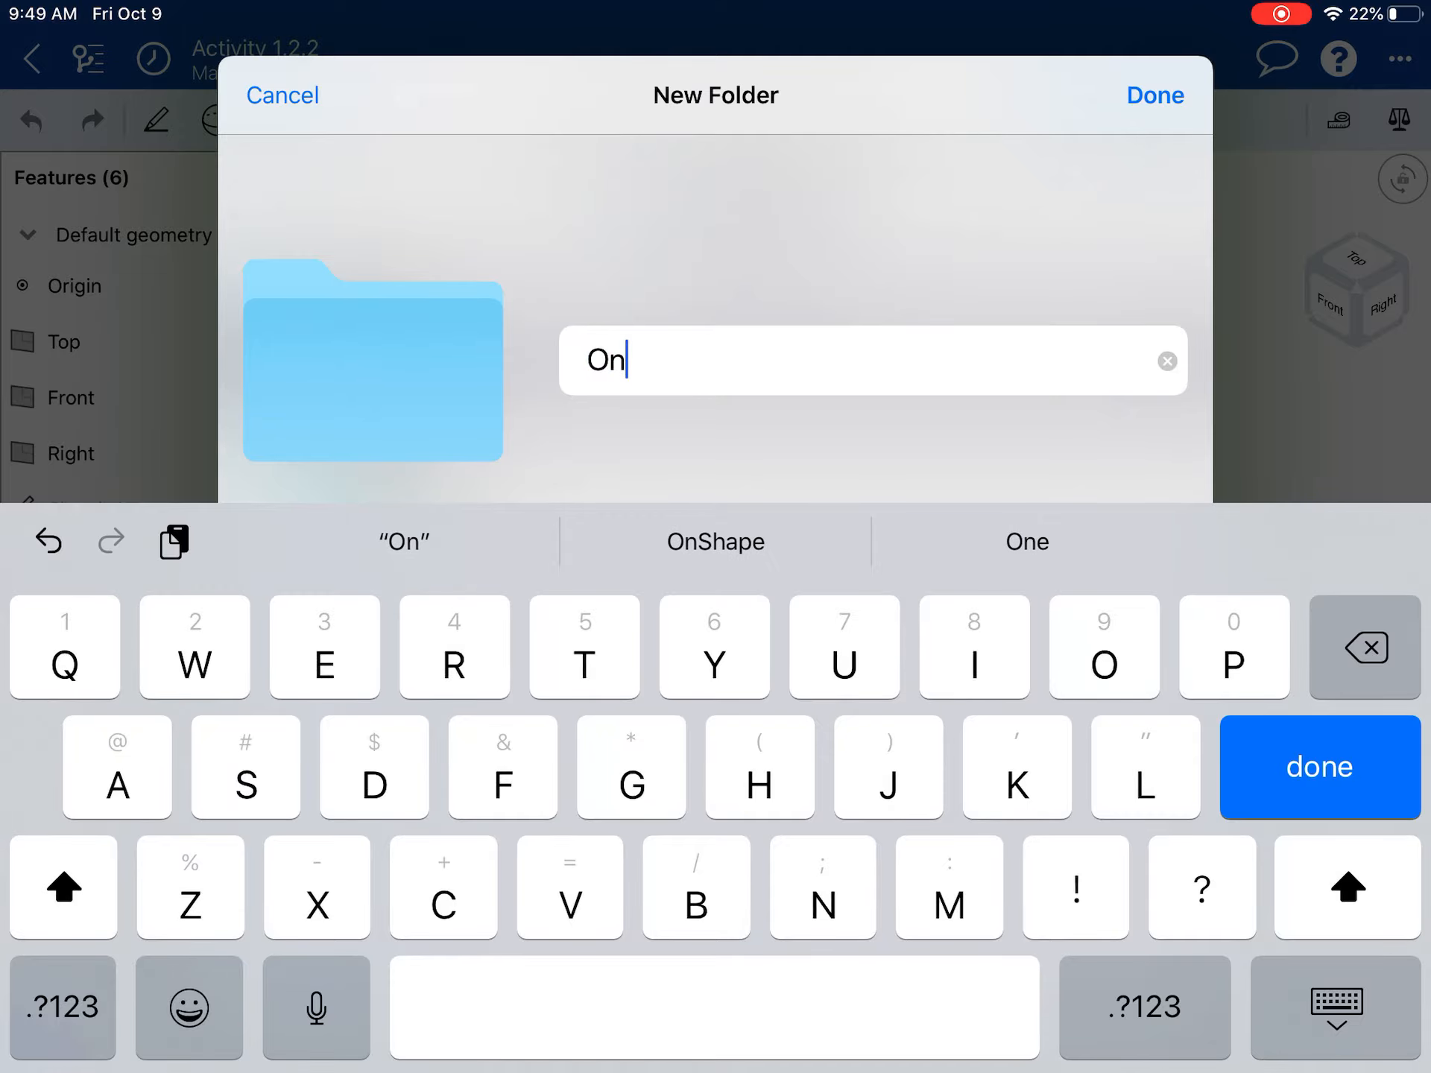
click(714, 541)
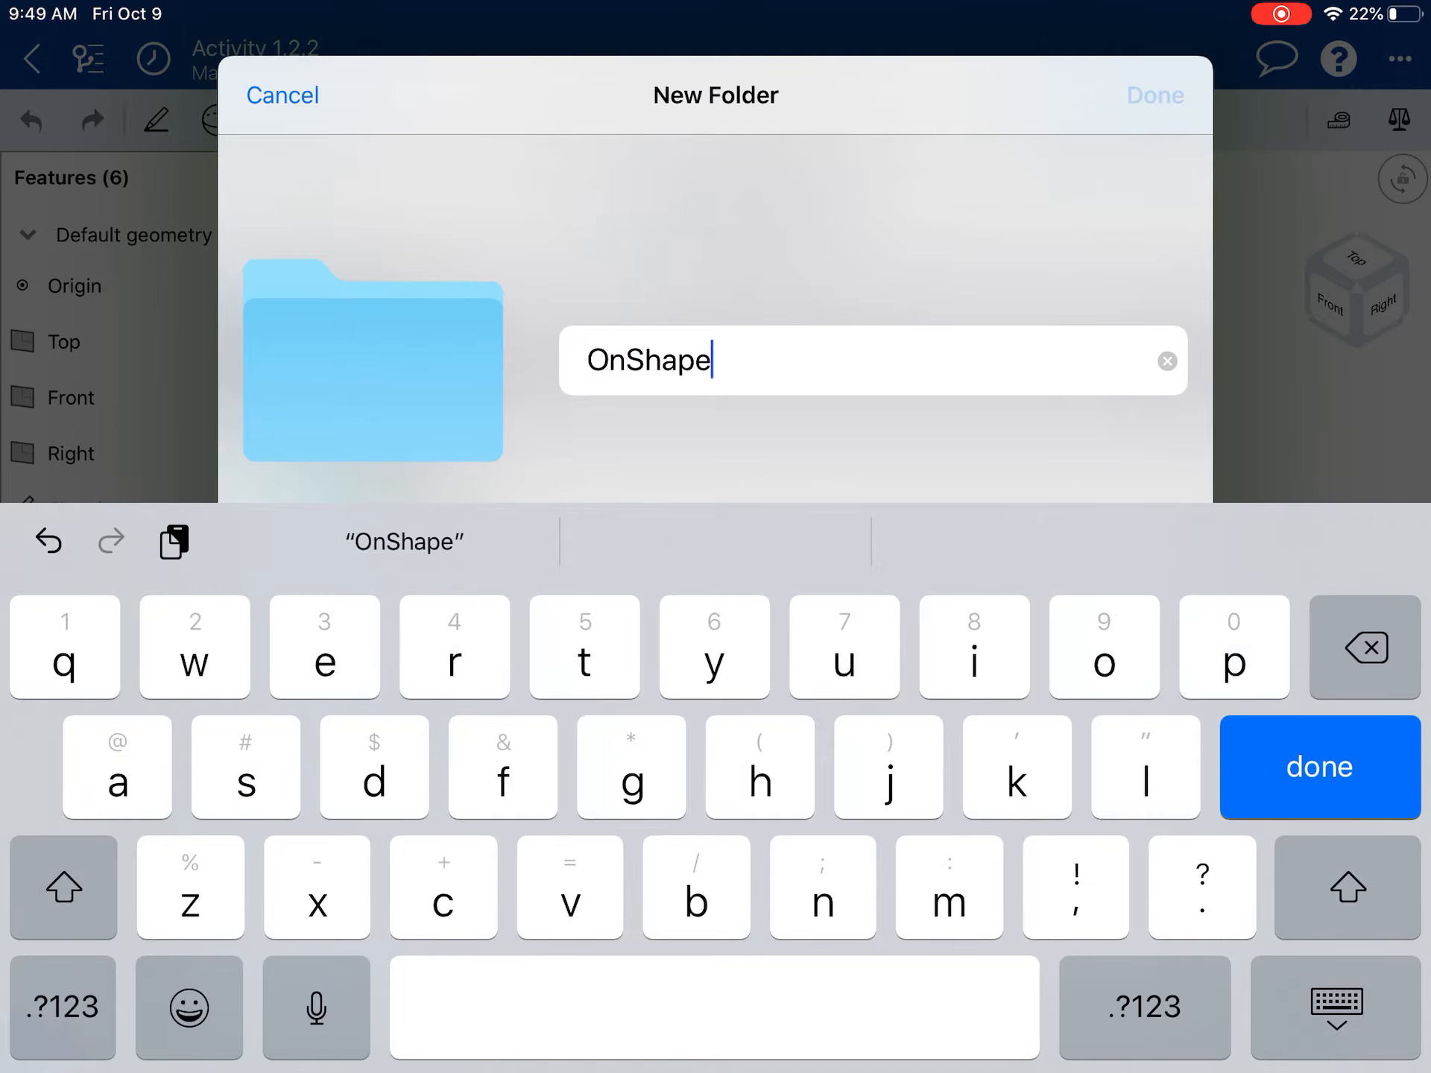
click(1315, 766)
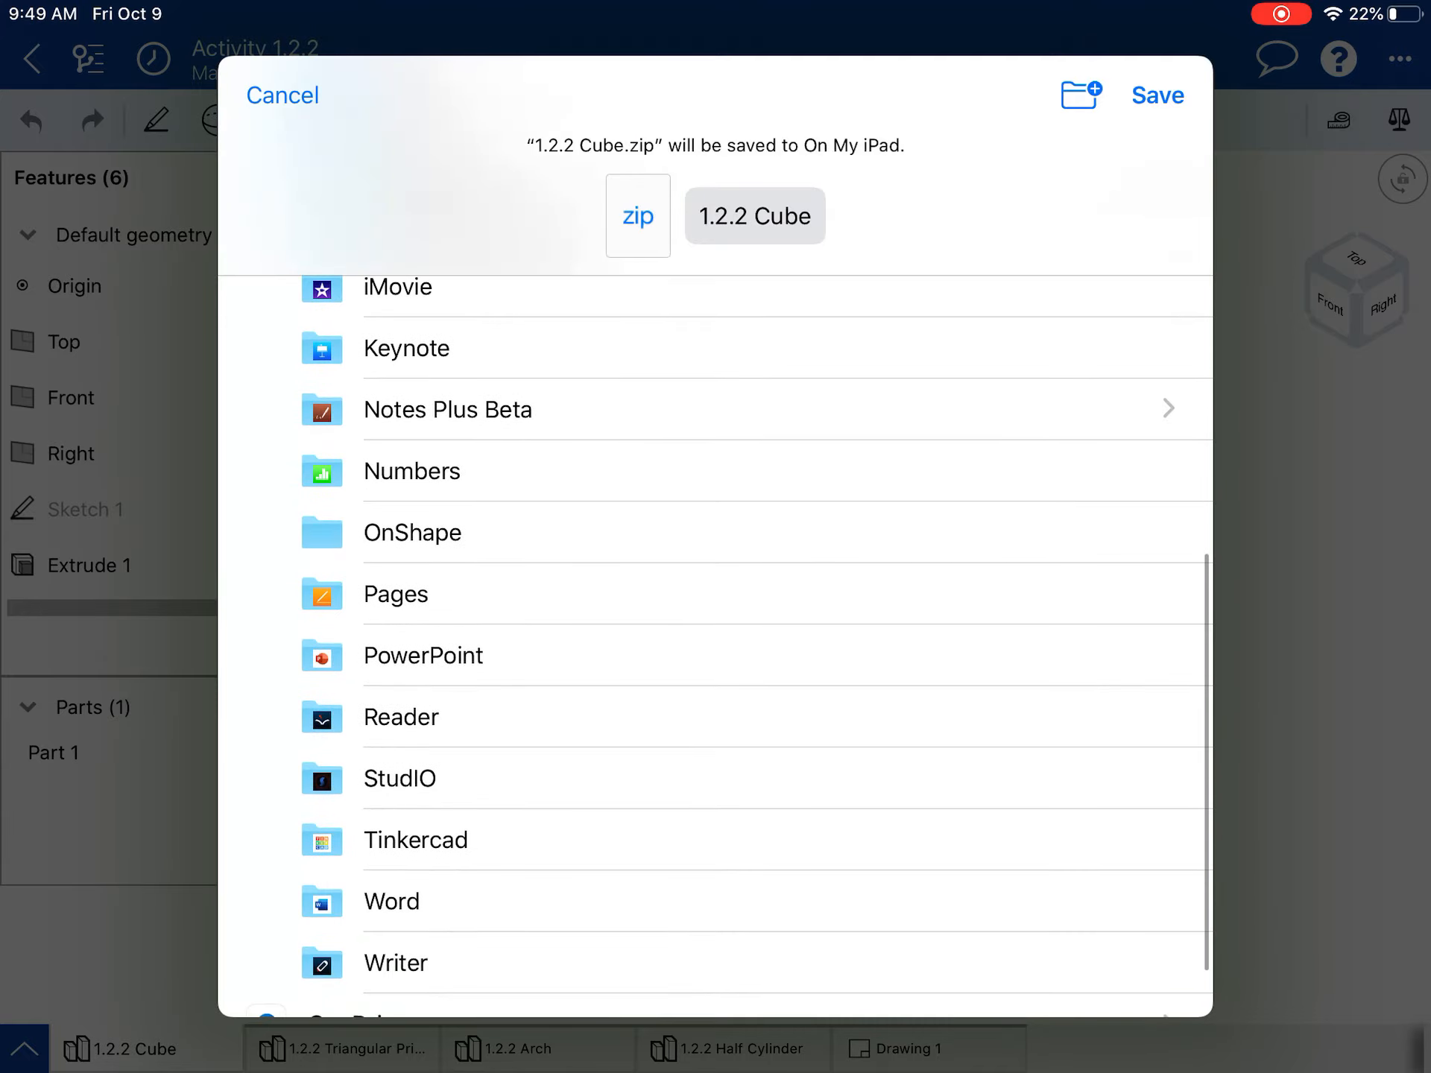
click(412, 532)
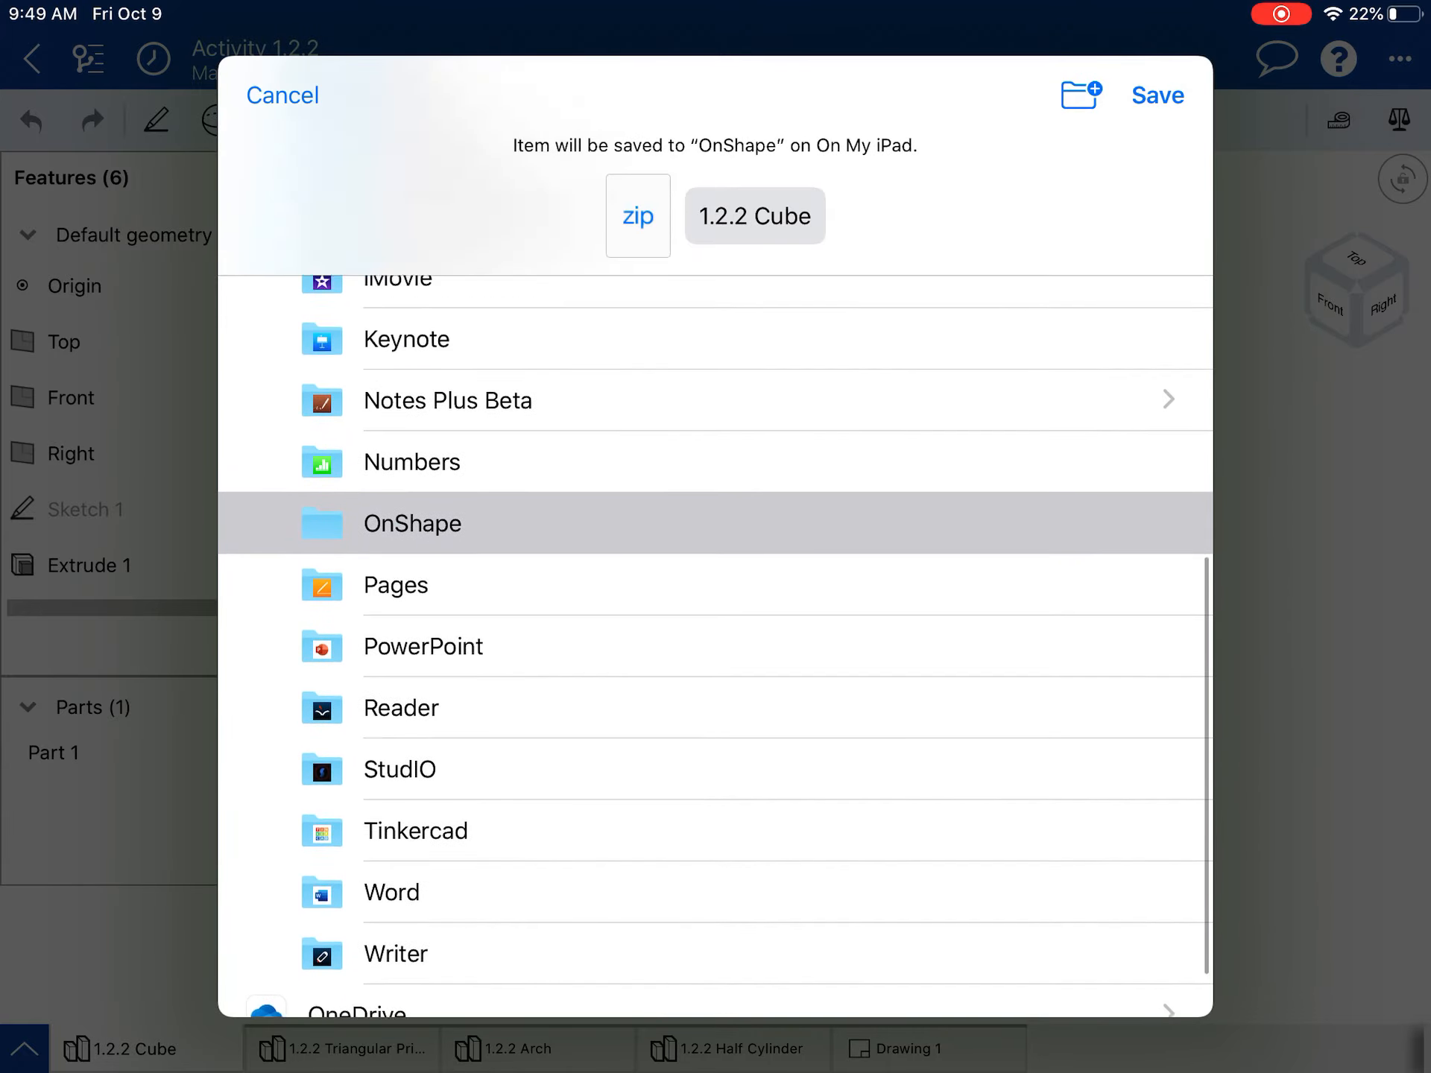